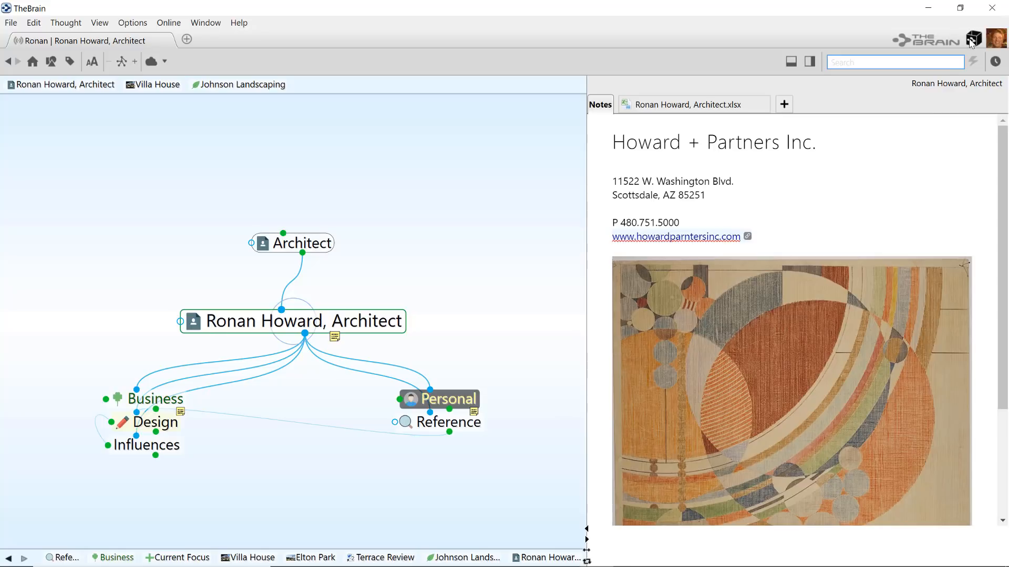
Bring the Chrome window with the Dwell shipping-container article to the front.
left_click(973, 38)
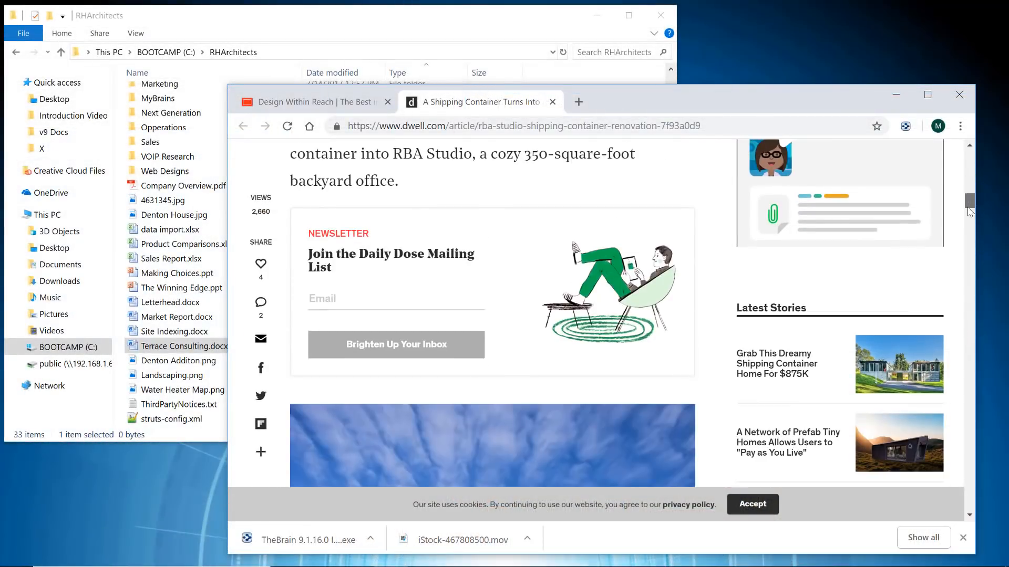
Capture the Dwell shipping-container article into BrainBox via the Chrome extension.
scroll("down", 3)
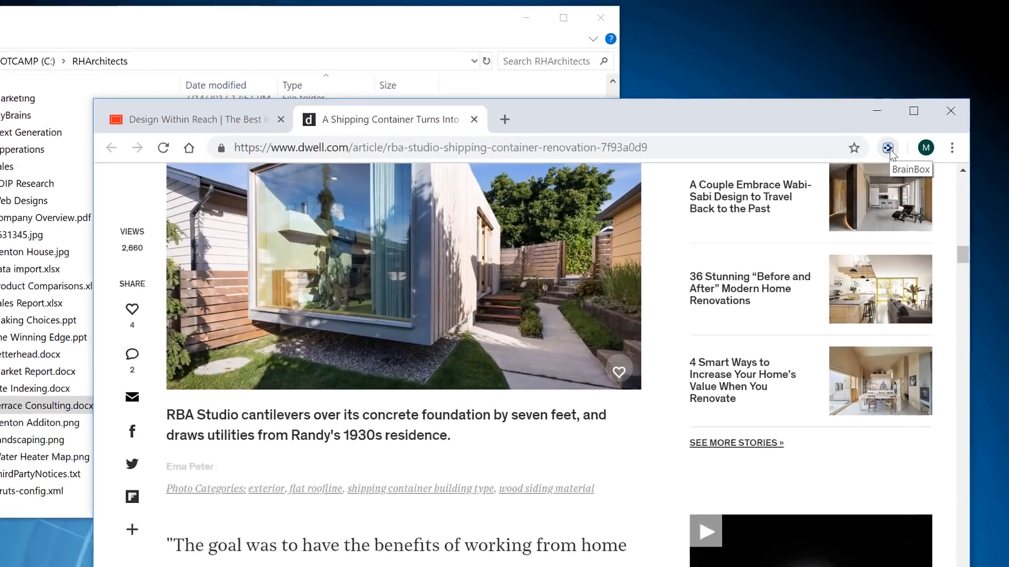
left_click(889, 147)
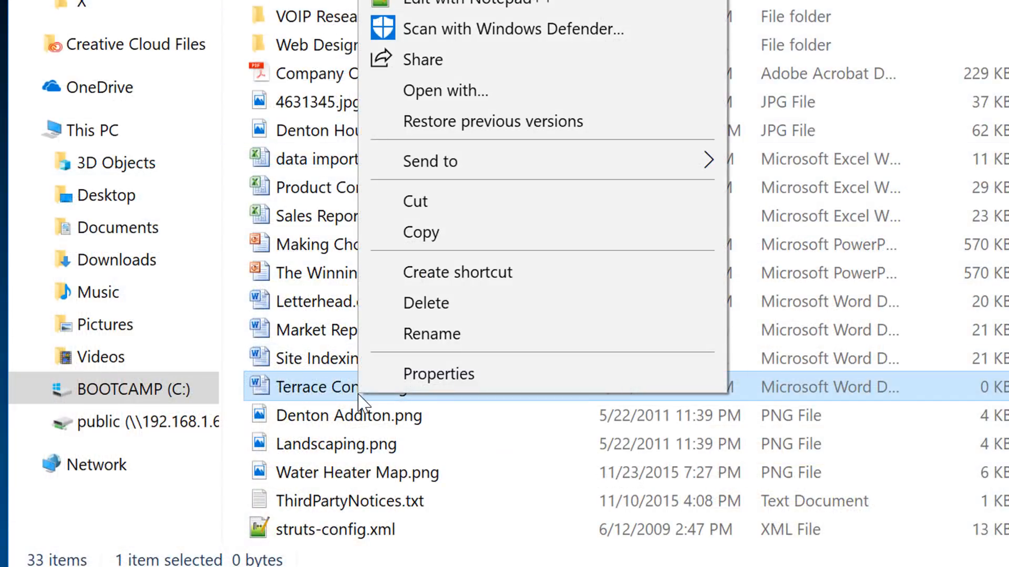
mouse_move(430, 161)
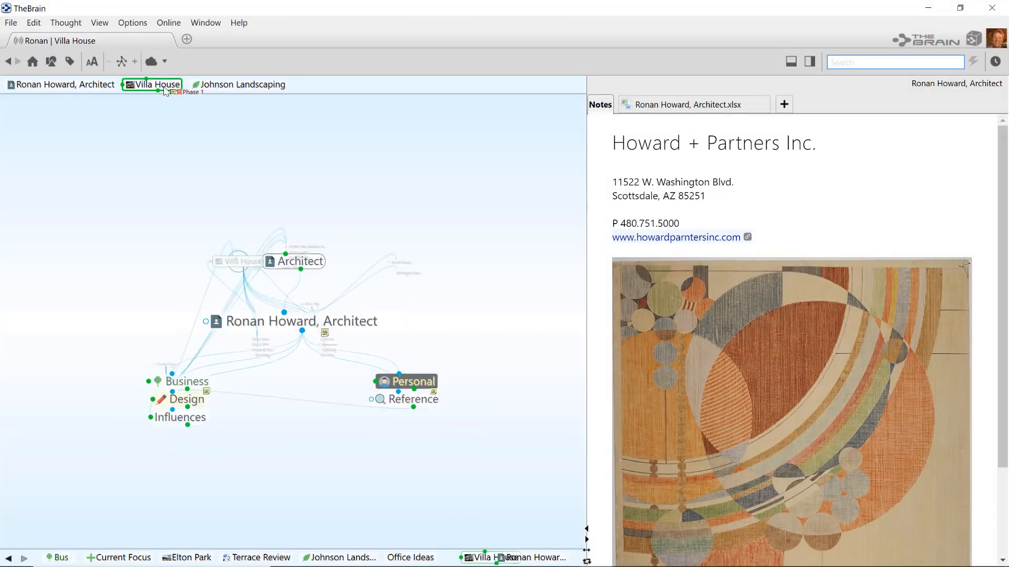
Jump to Villa House via its pin and list the captured BrainBox items.
left_click(162, 84)
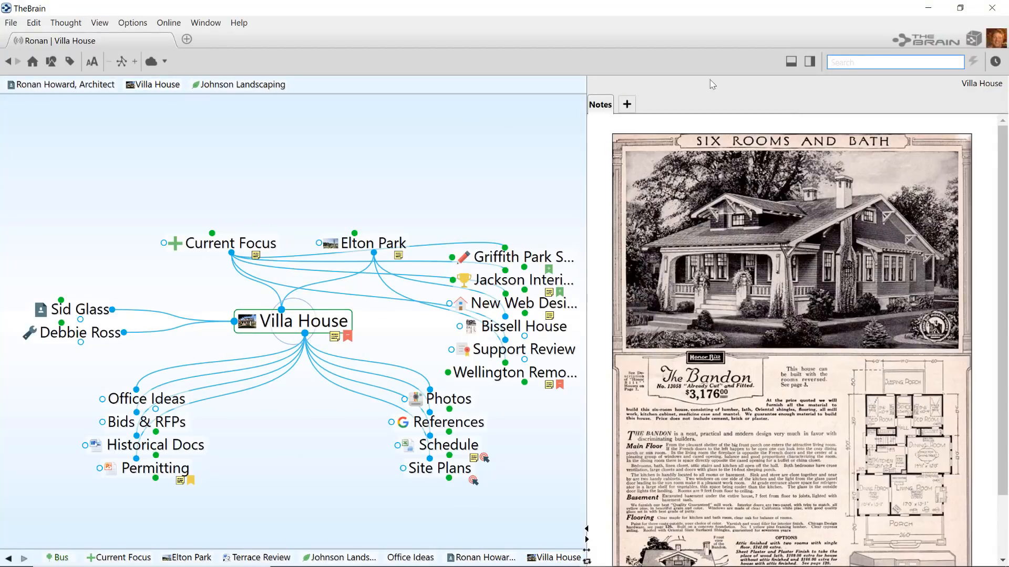
left_click(973, 39)
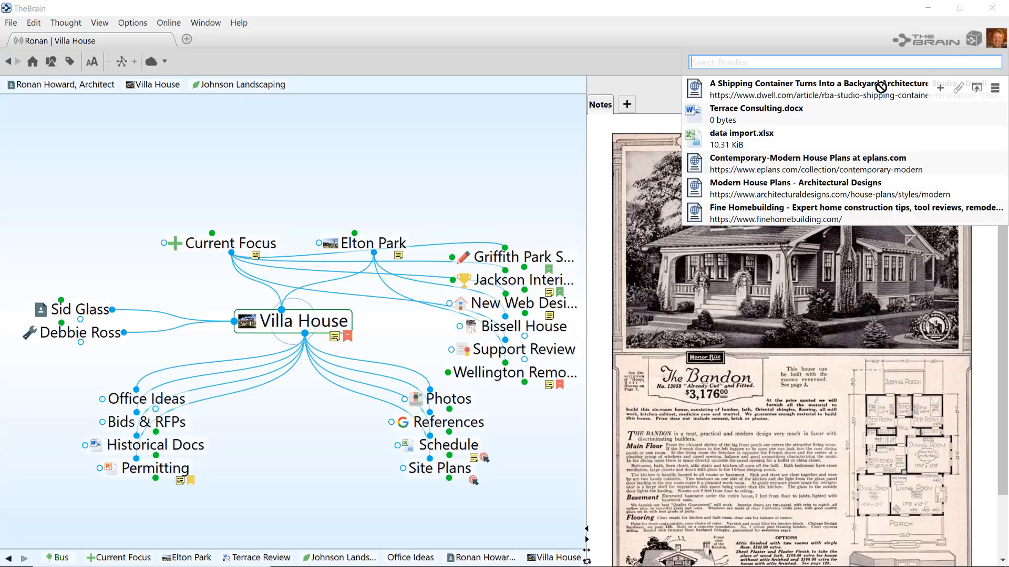
left_click(146, 399)
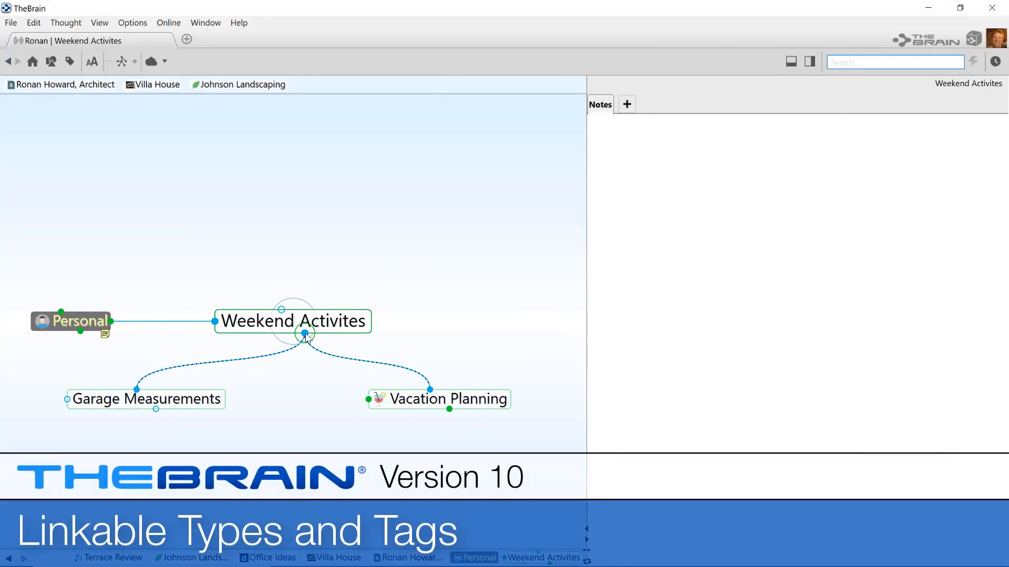
Add the Top Priority tag as a child of Weekend Activites, gathering its tagged thoughts beneath it.
left_click(305, 334)
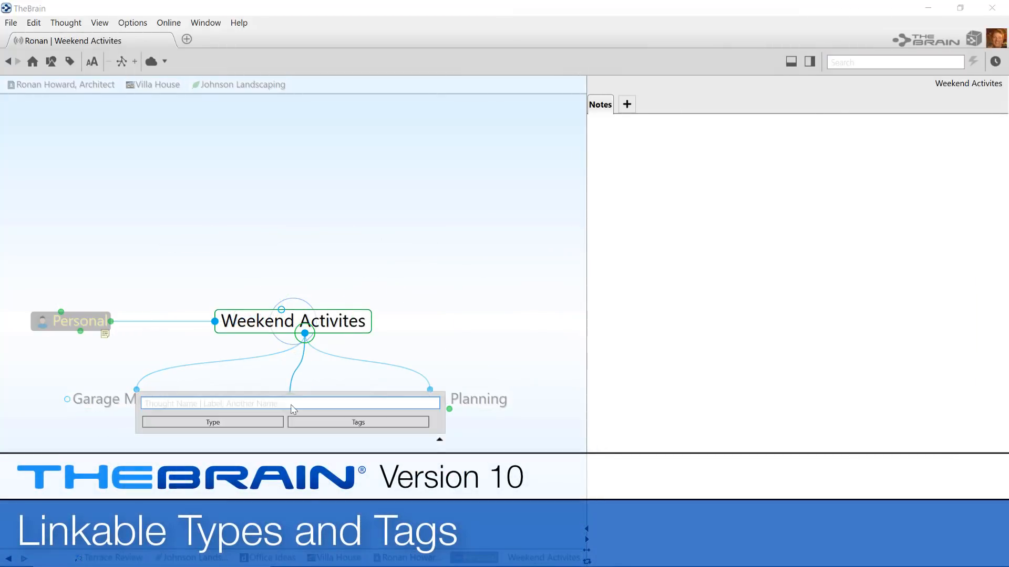
type("Top")
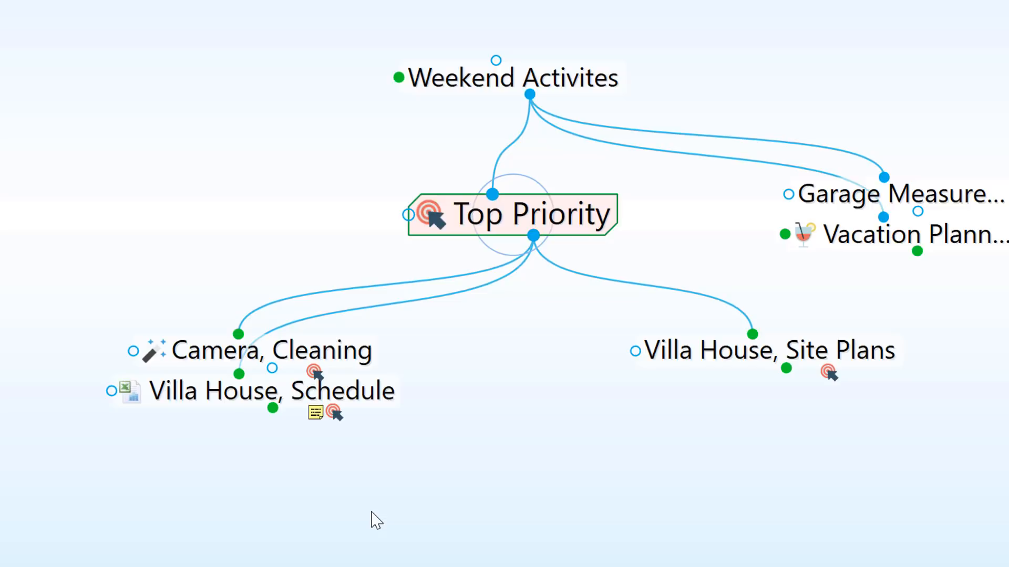
left_click(91, 13)
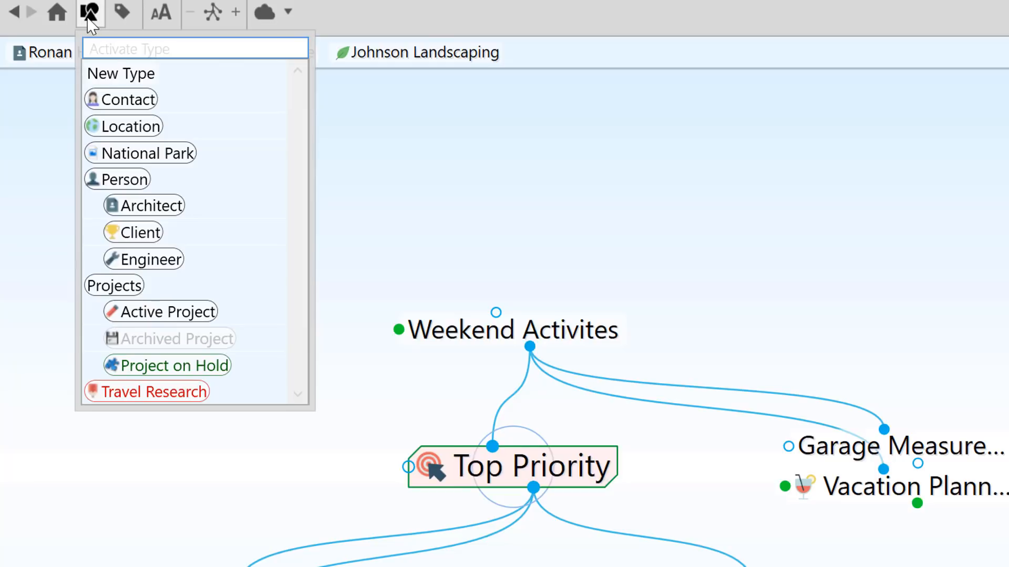
left_click(123, 12)
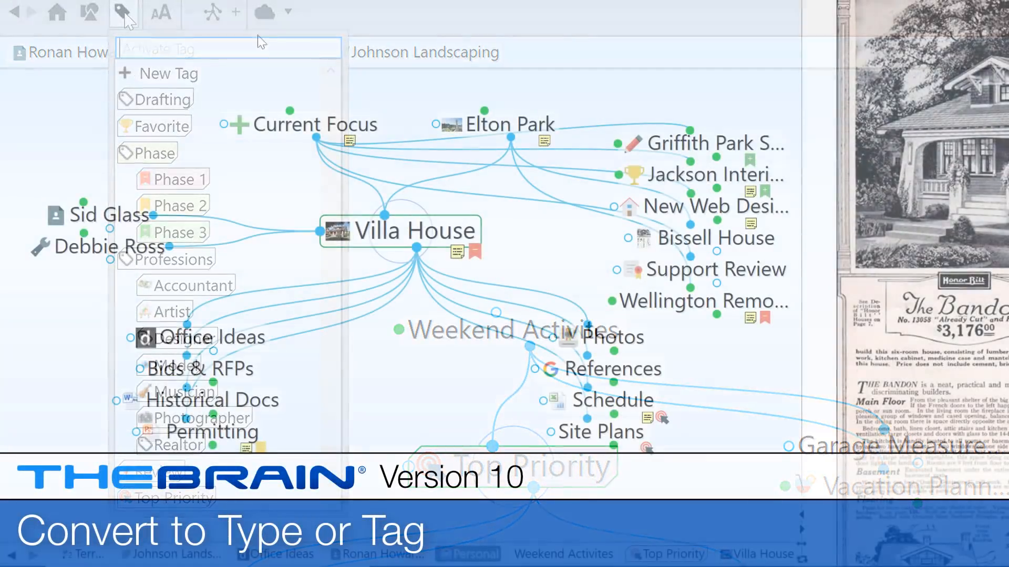
Convert the Current Focus thought into a type.
right_click(312, 124)
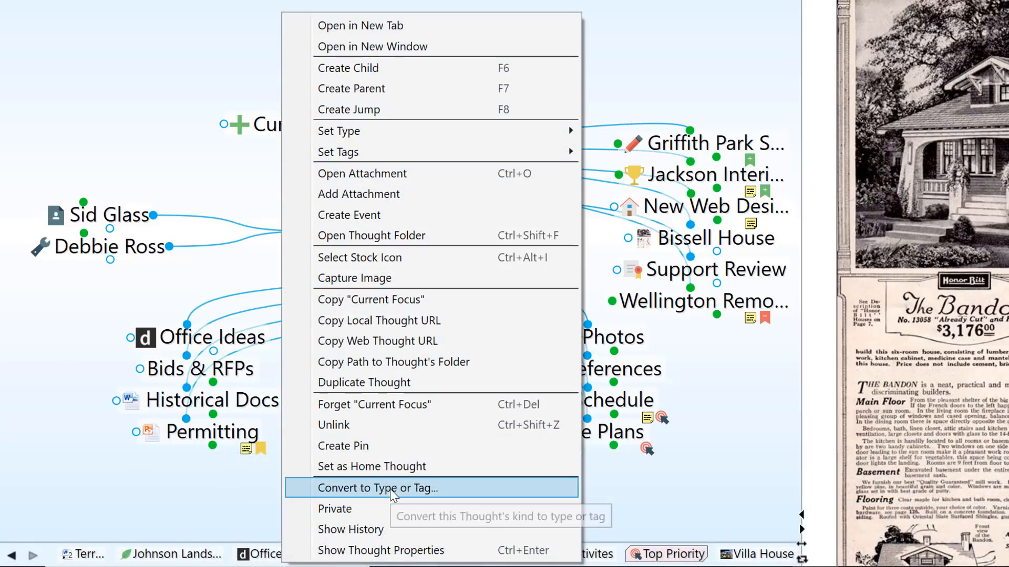
left_click(377, 487)
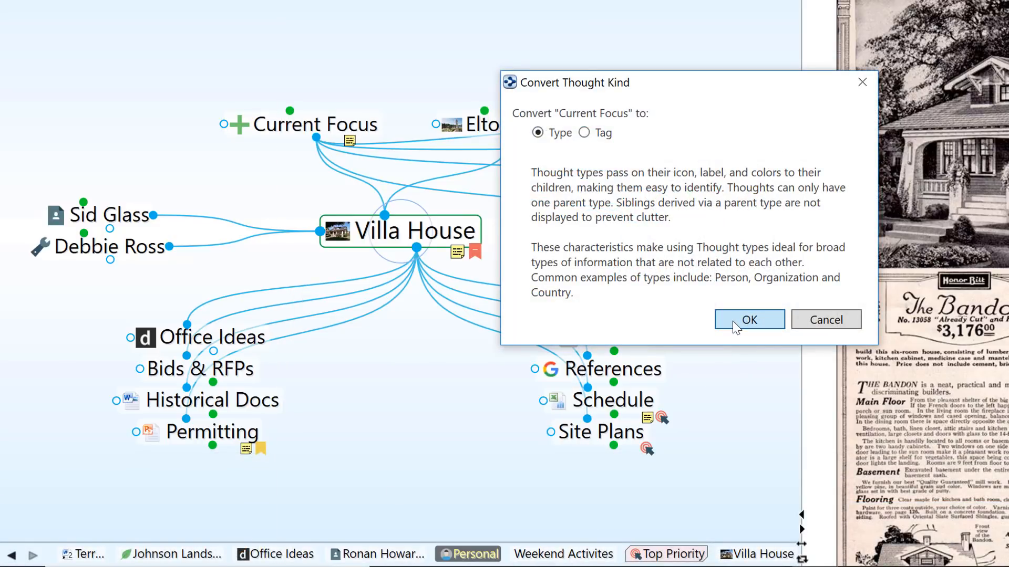
left_click(748, 319)
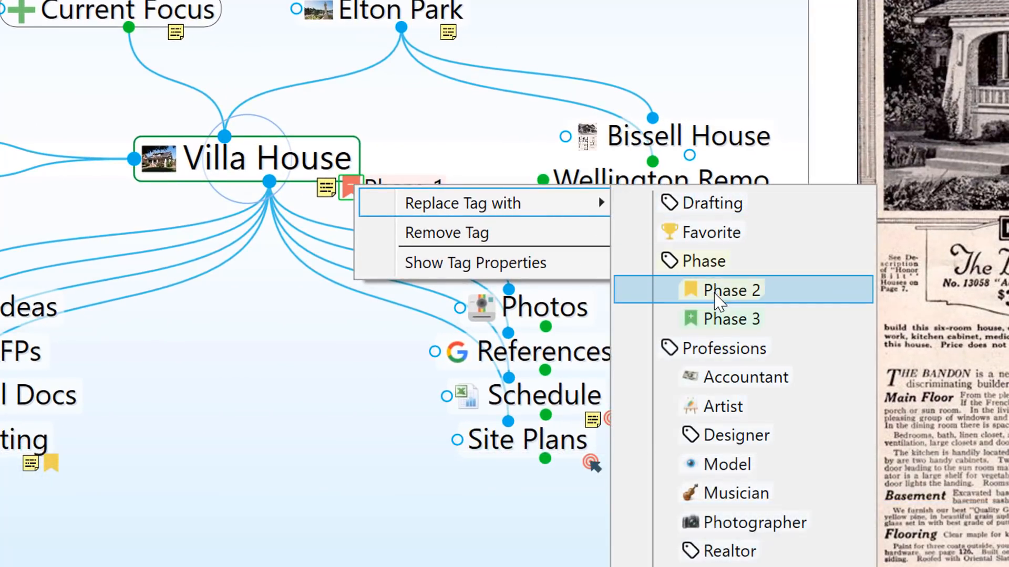
Replace Villa House's Phase 1 tag with Phase 2 and move on to Johnson Landscaping.
left_click(731, 290)
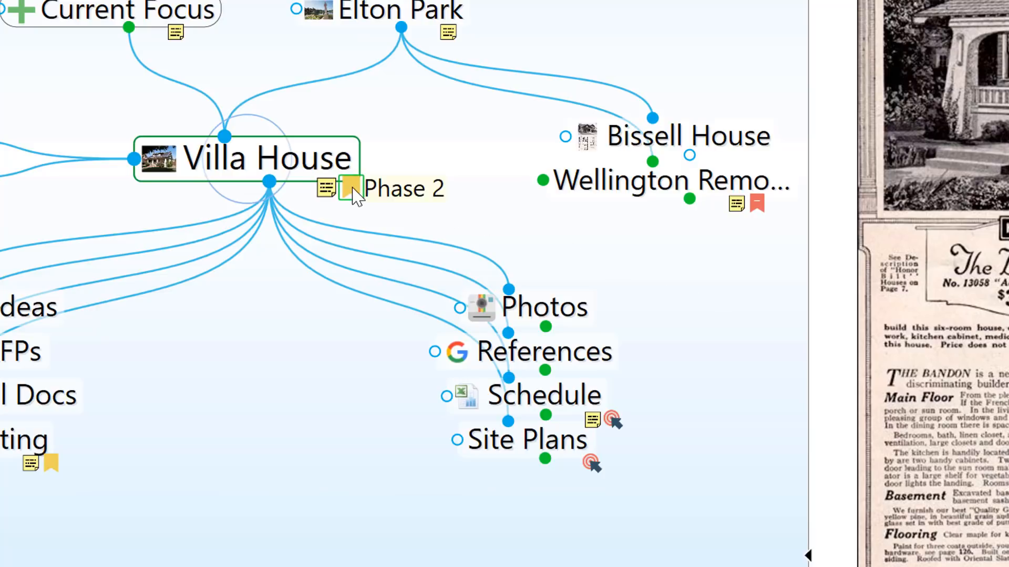
left_click(111, 95)
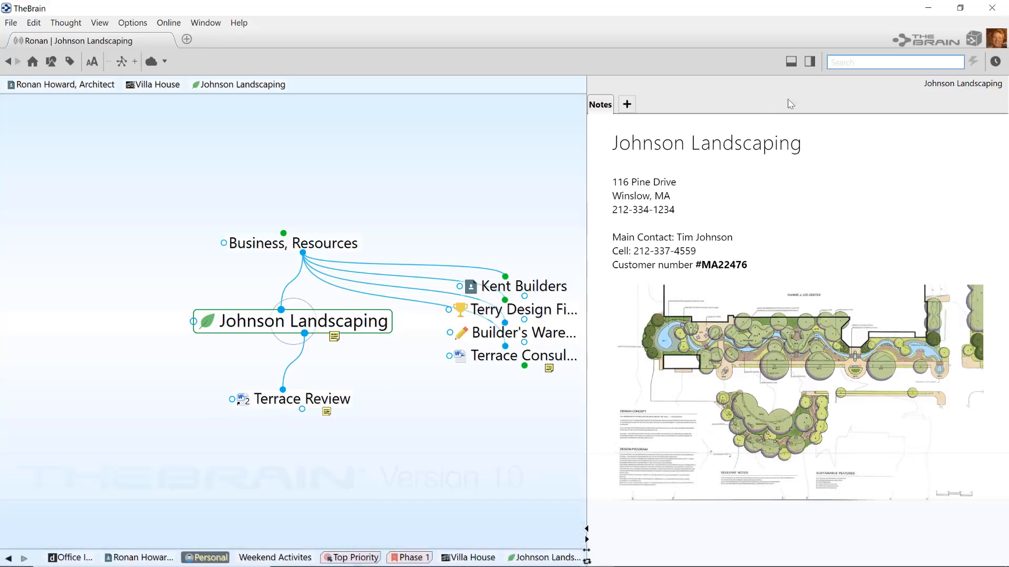
Search the brain for 'terr', listing 18 matching thoughts, notes and attachments.
type("terr")
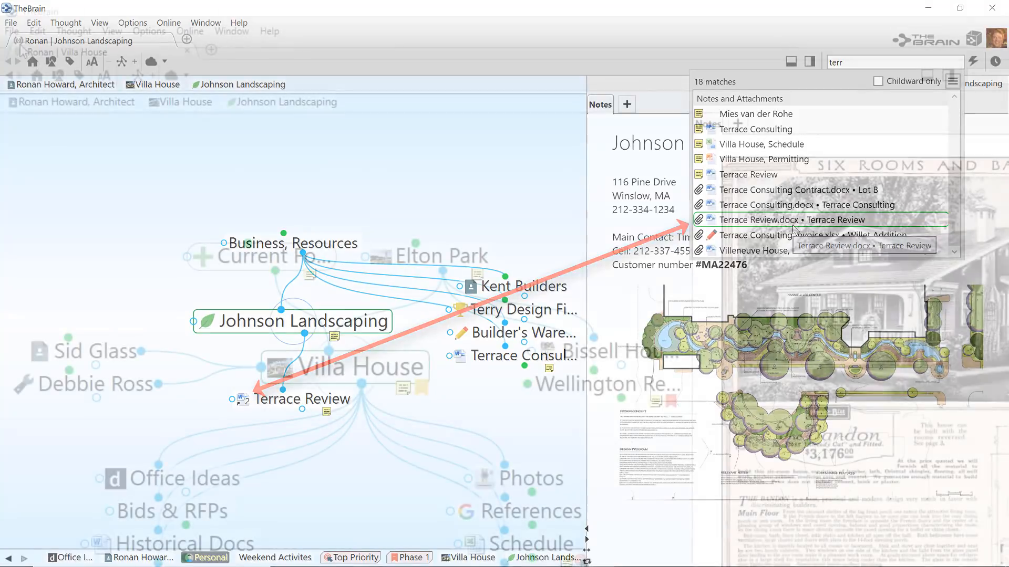
Preview replacing 'Terrace Consulting' with 'Terrace & Sons Consulting' across 5 thought names.
left_click(11, 31)
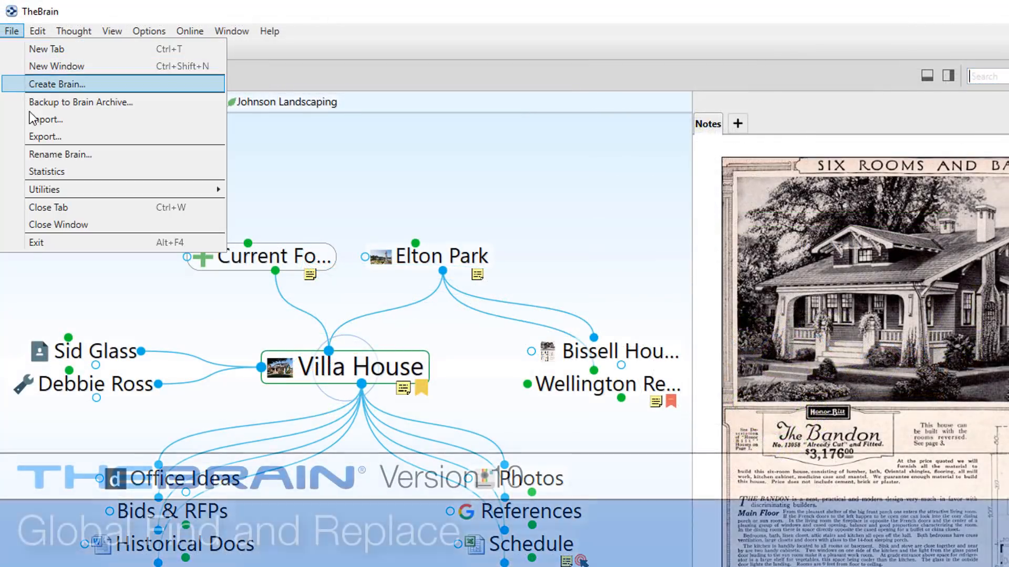
mouse_move(44, 189)
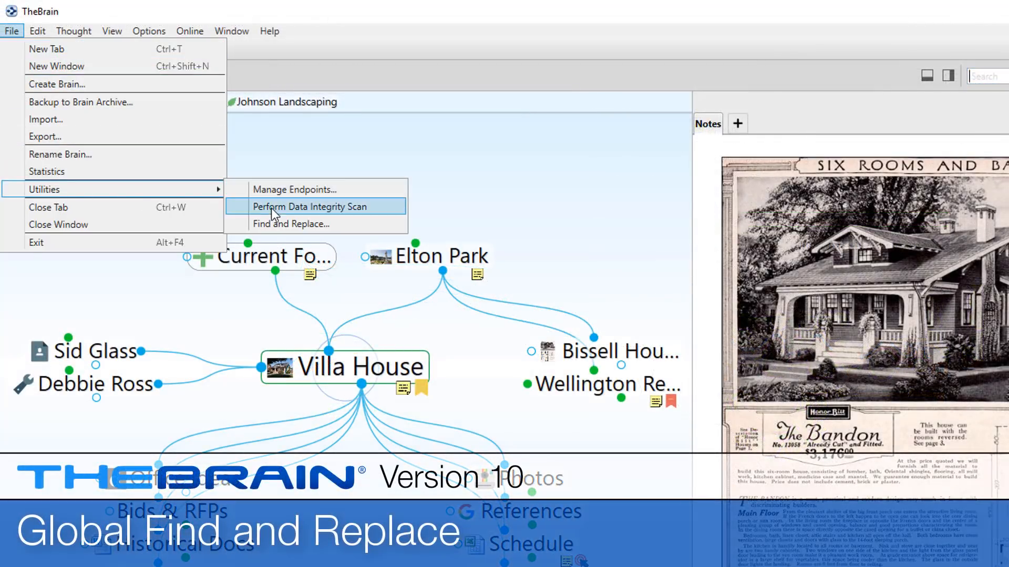
left_click(290, 224)
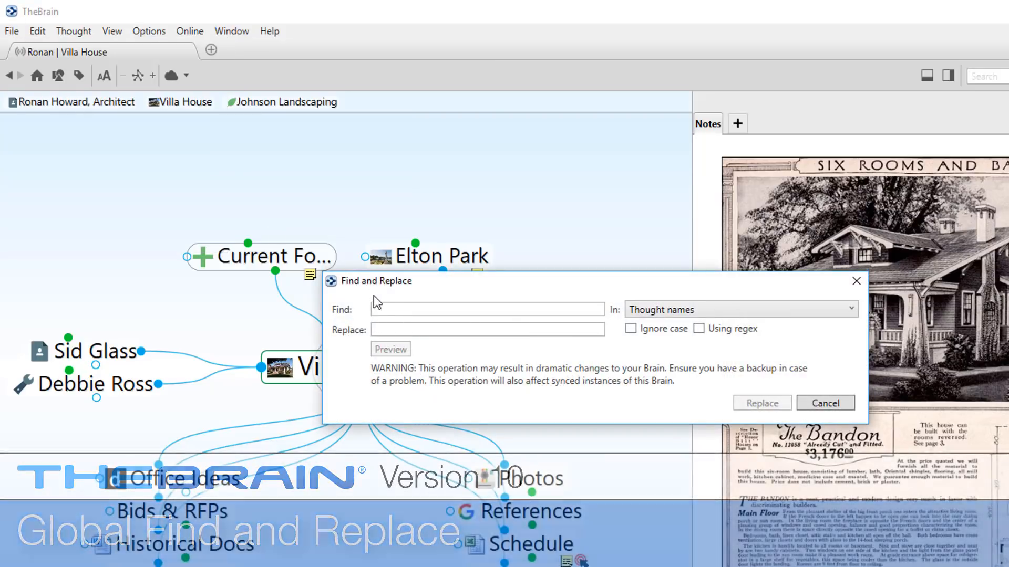
type("Terrace Consulting")
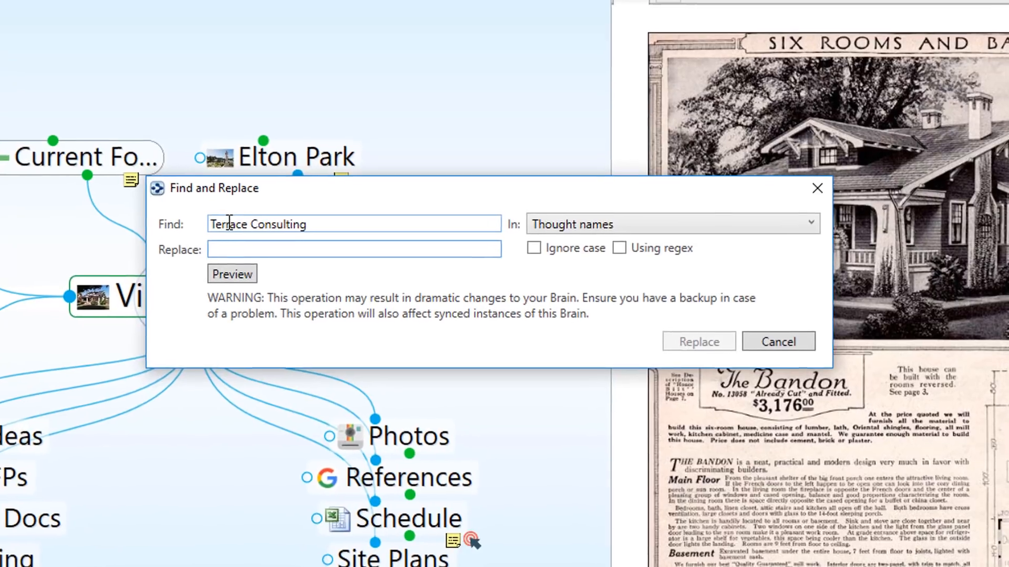
type("Terrace &")
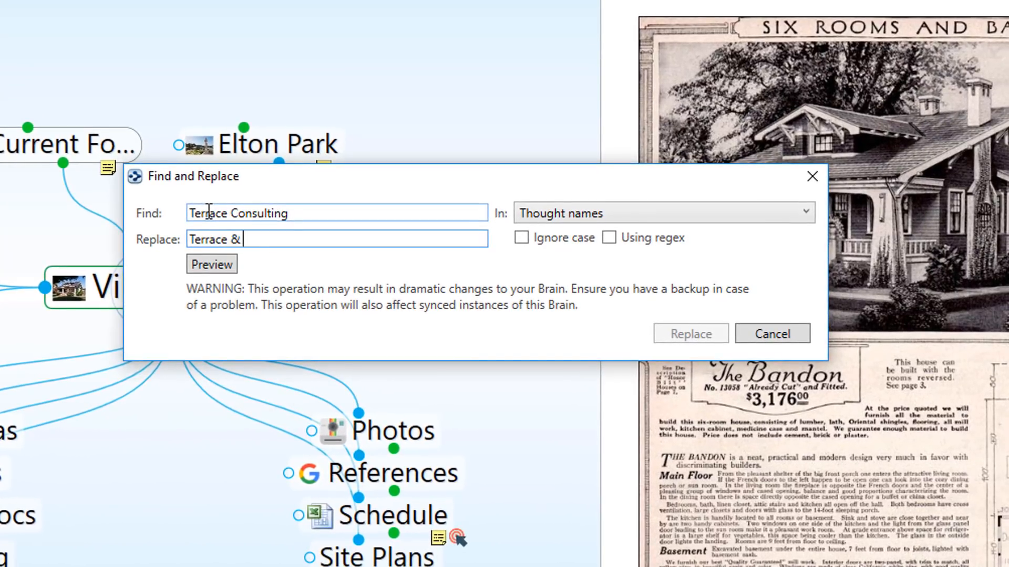
type("Sons Consulting")
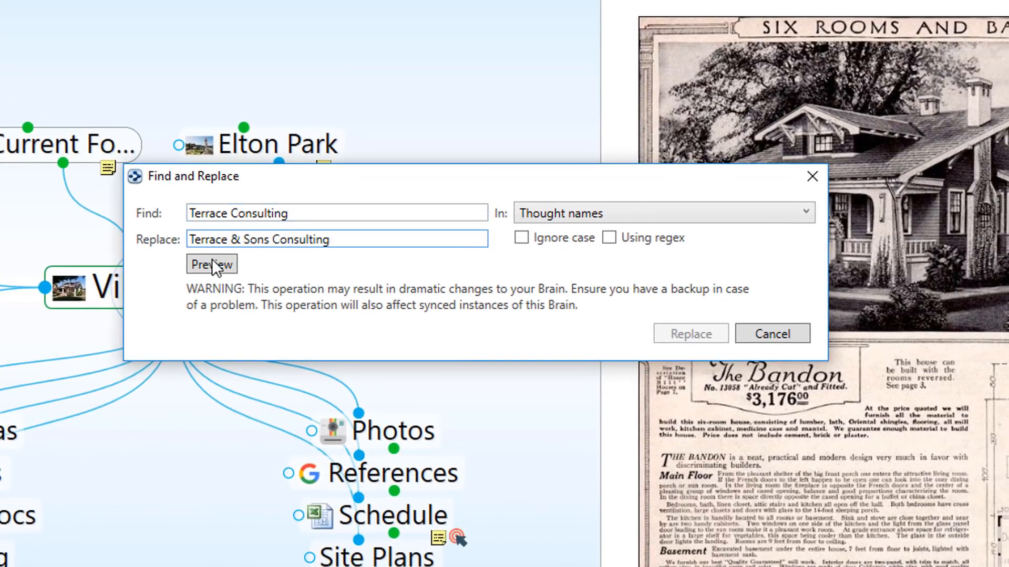
left_click(211, 264)
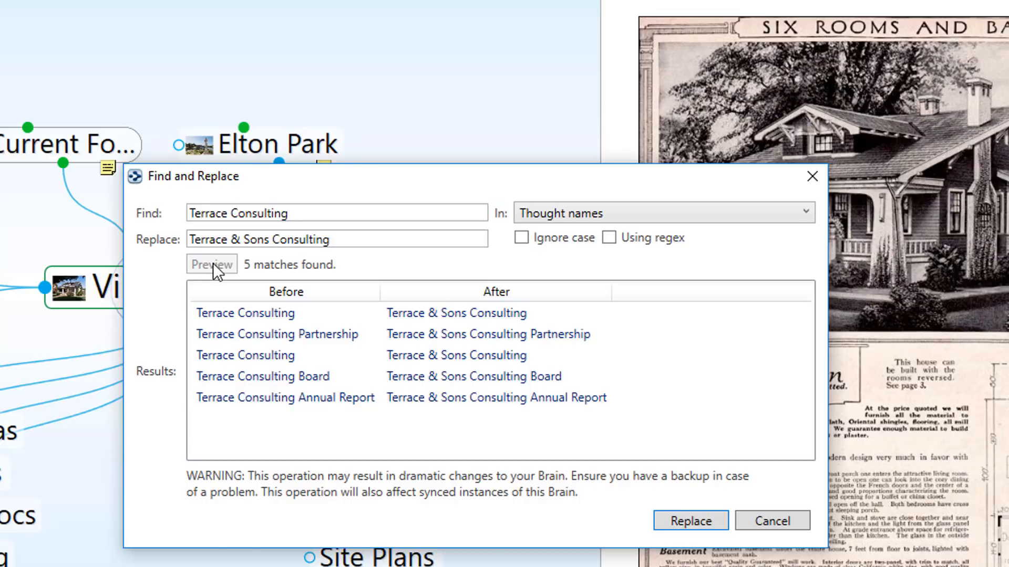
Bring up Export Brain Data and review the Text Outline format.
left_click(11, 30)
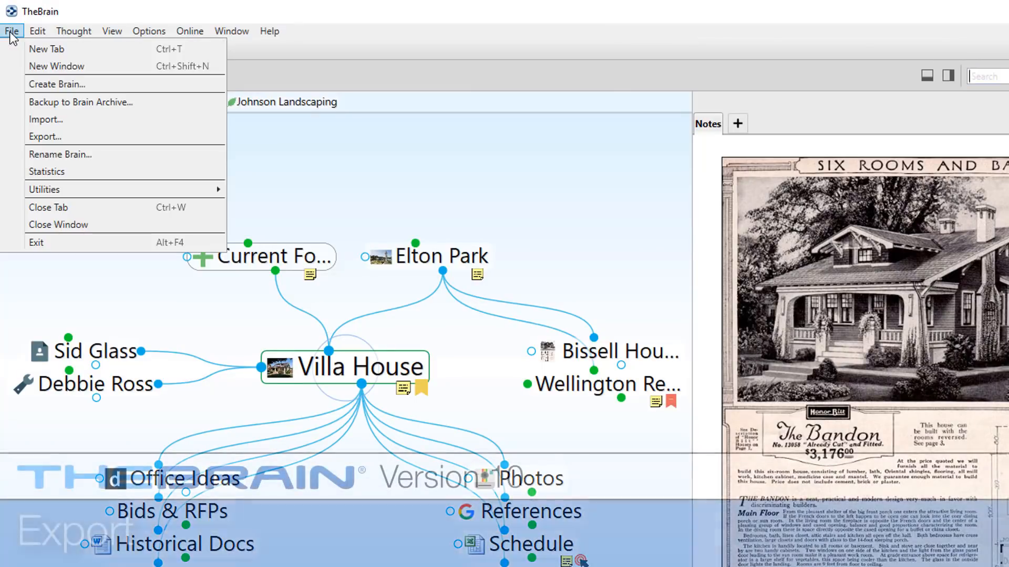
mouse_move(44, 136)
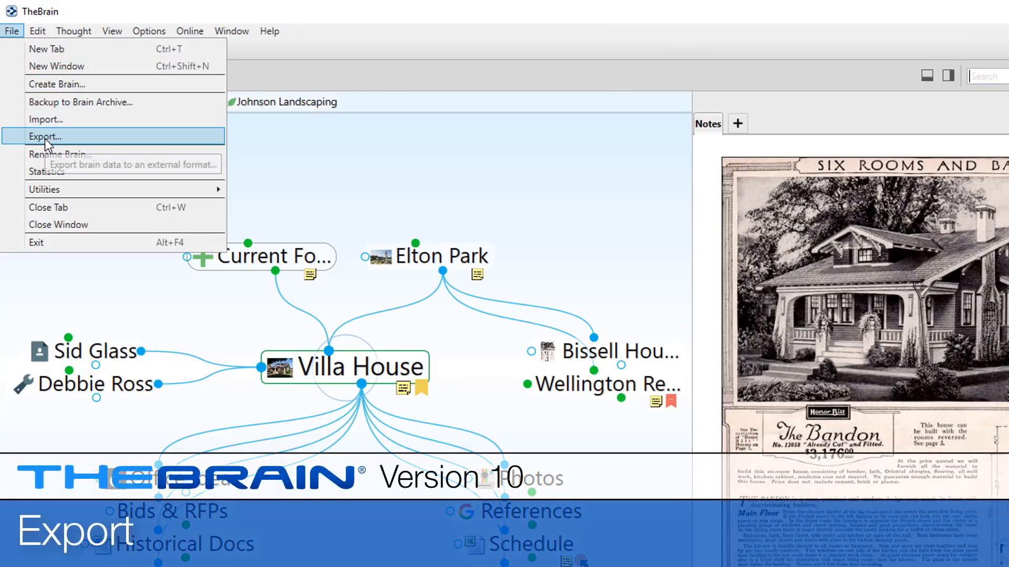
left_click(44, 137)
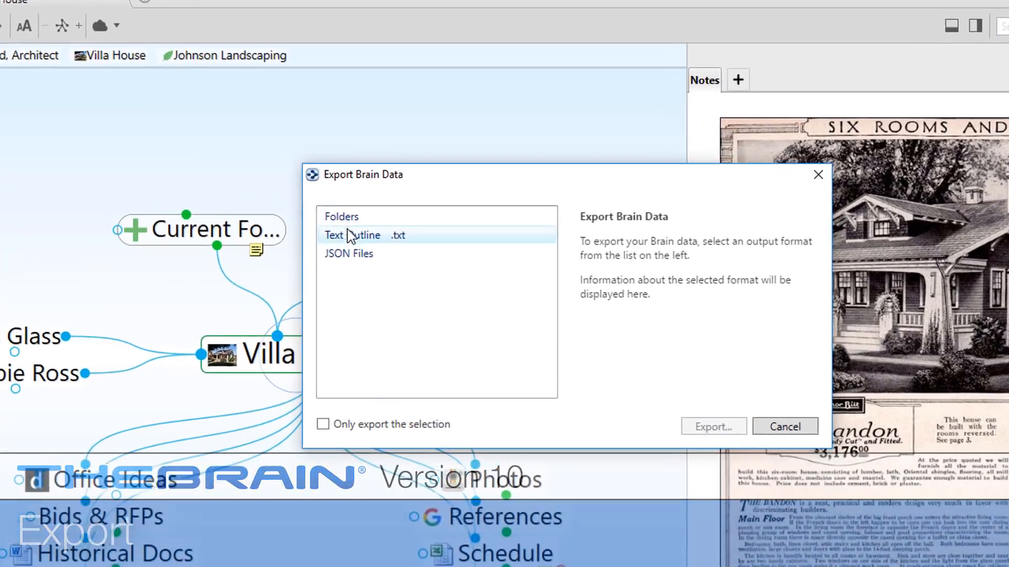
left_click(353, 234)
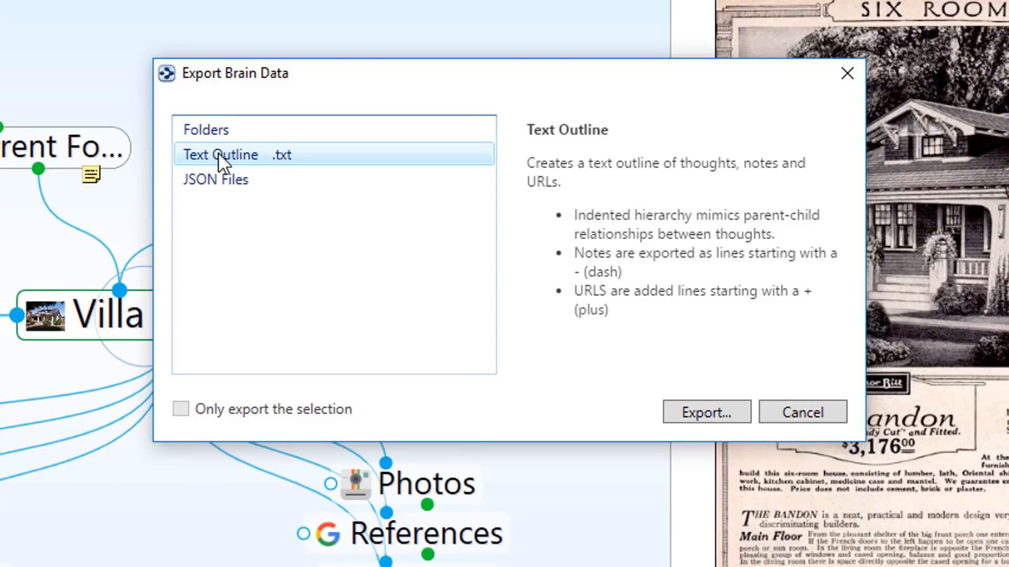
Review the Folders and JSON Files export format descriptions.
left_click(205, 129)
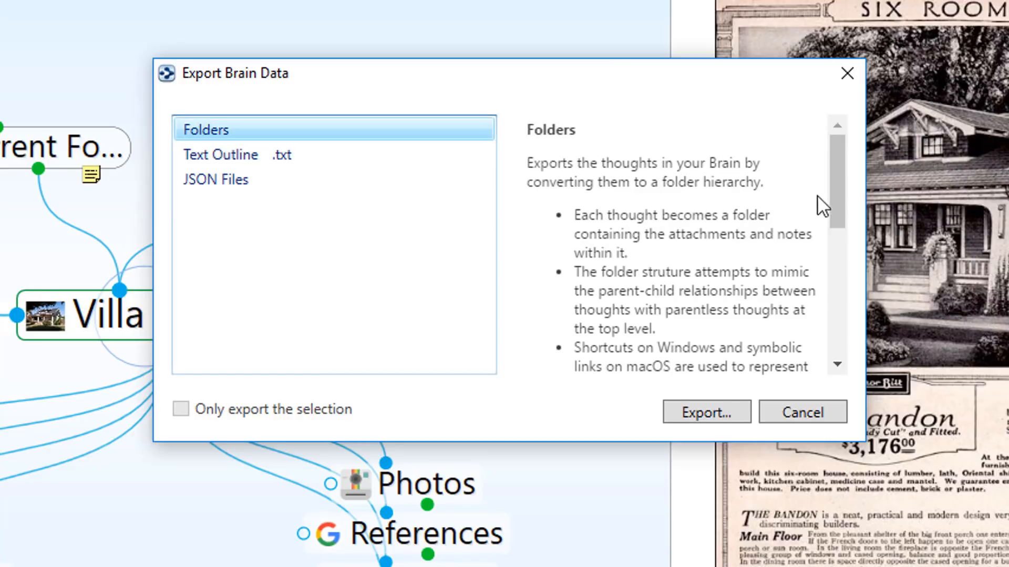
scroll("down", 3)
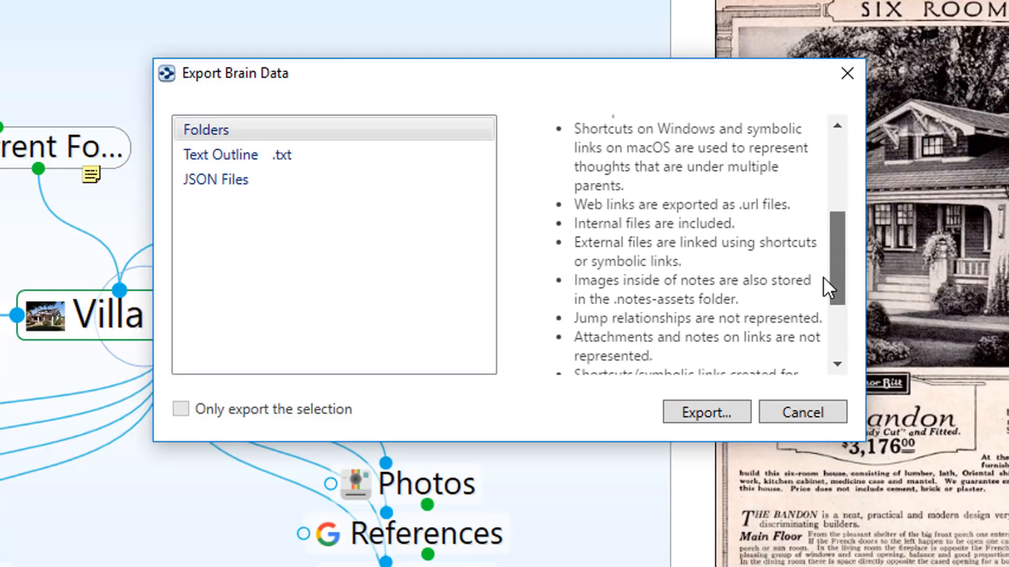
scroll("down", 3)
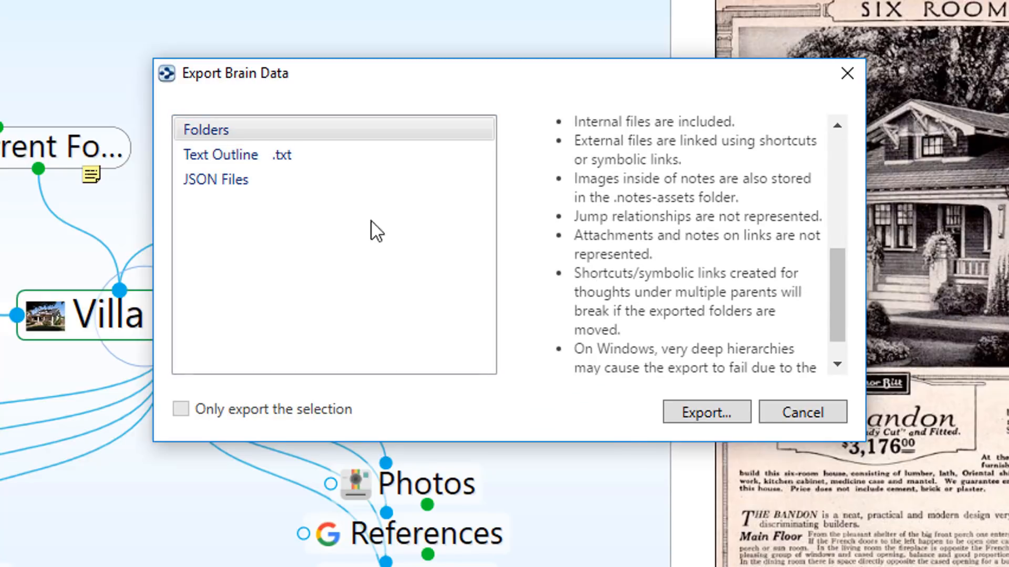
left_click(215, 179)
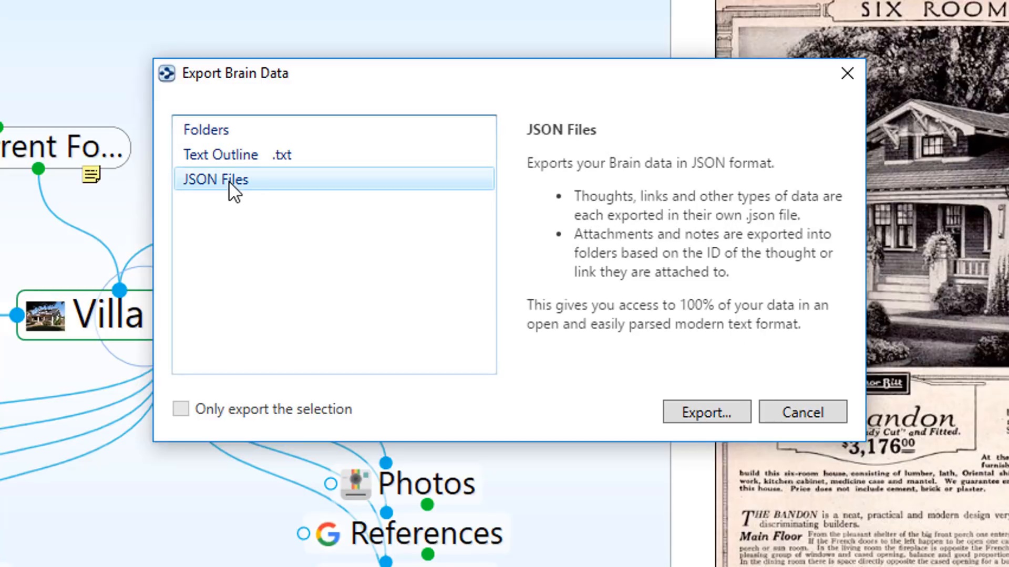
mouse_move(847, 73)
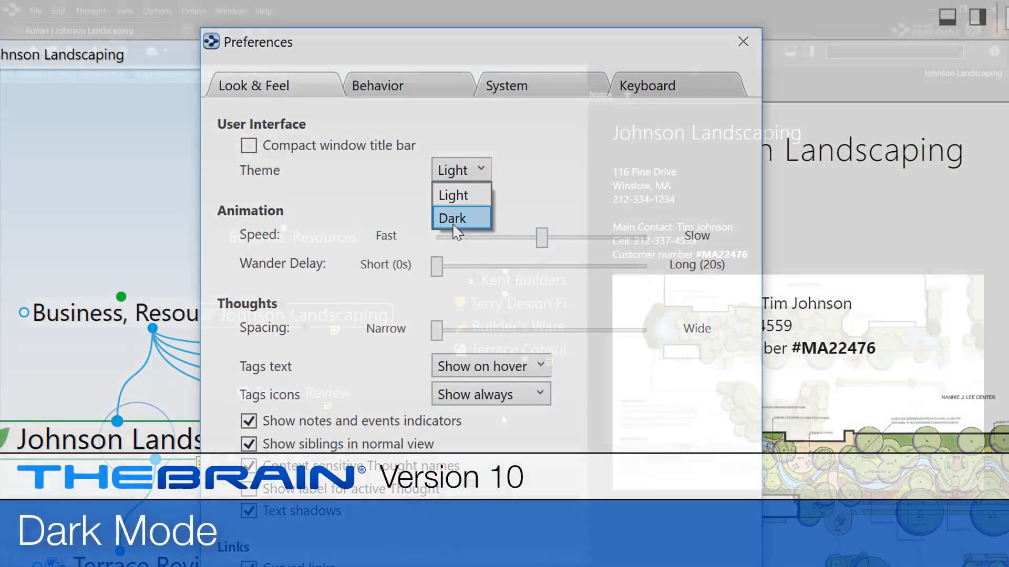
Set the Look & Feel theme to Dark in Preferences.
left_click(452, 218)
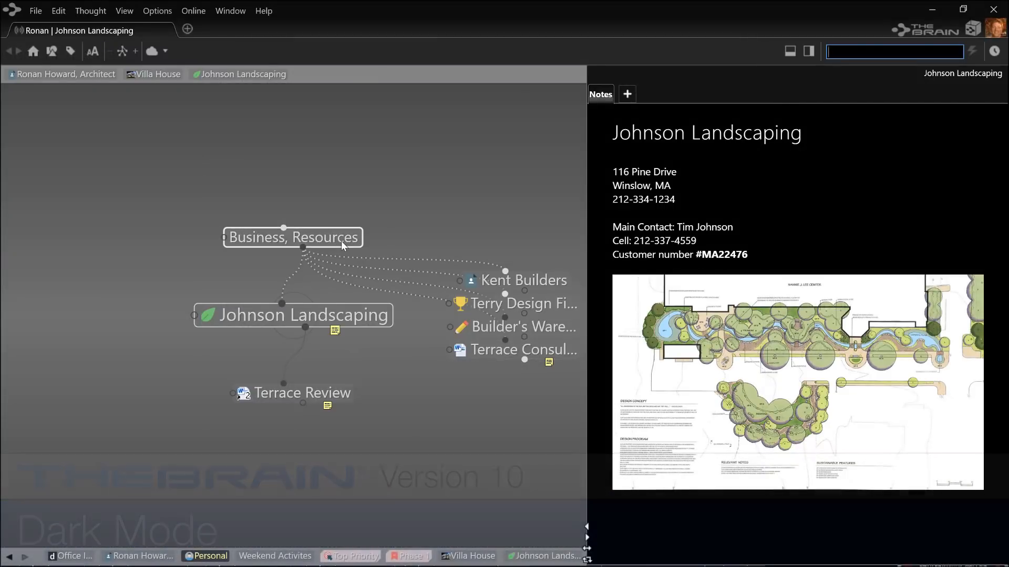
left_click(294, 238)
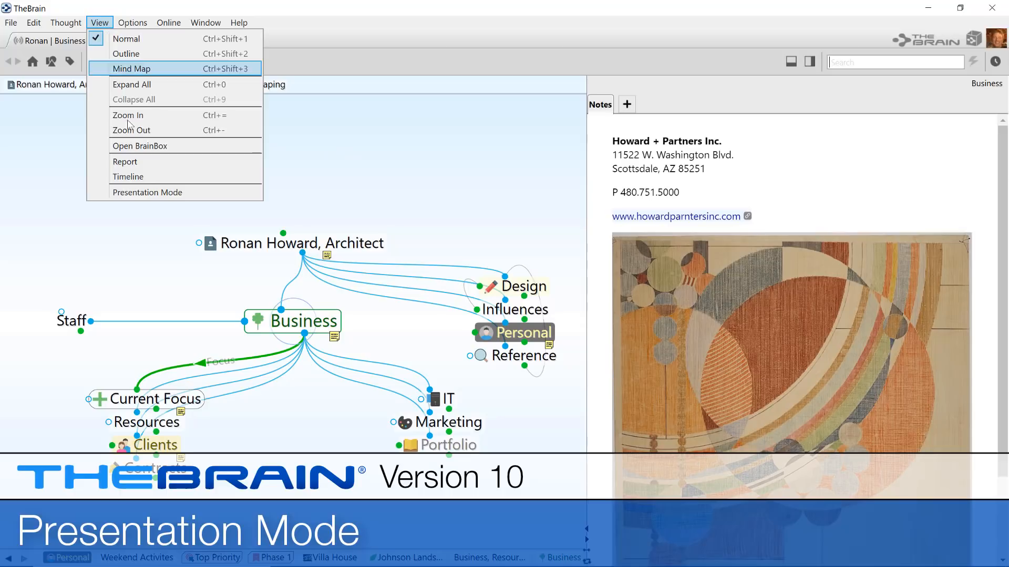
Enter Presentation Mode and show the notes for Los Angeles, Neighborhoods.
left_click(147, 192)
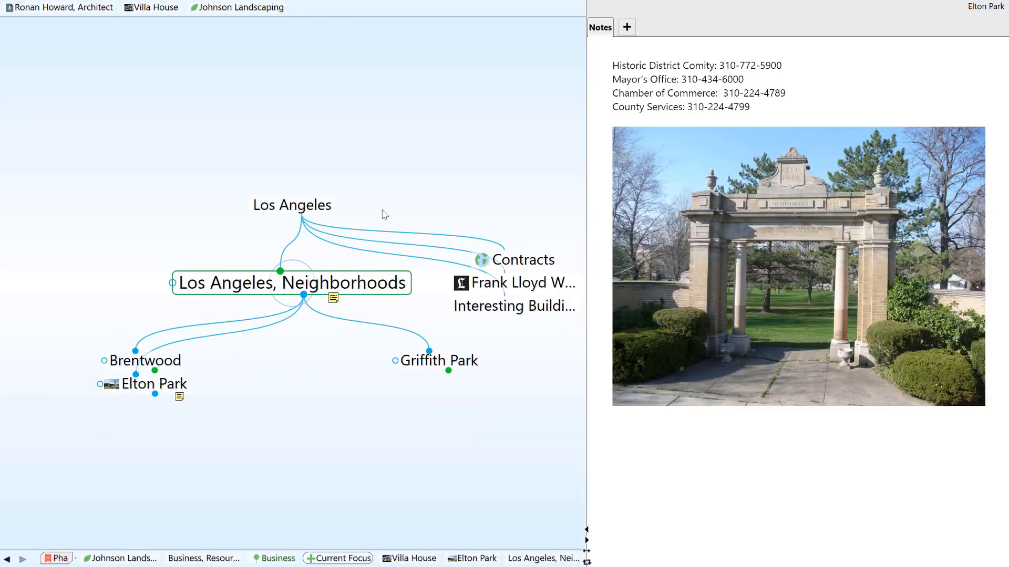
left_click(291, 283)
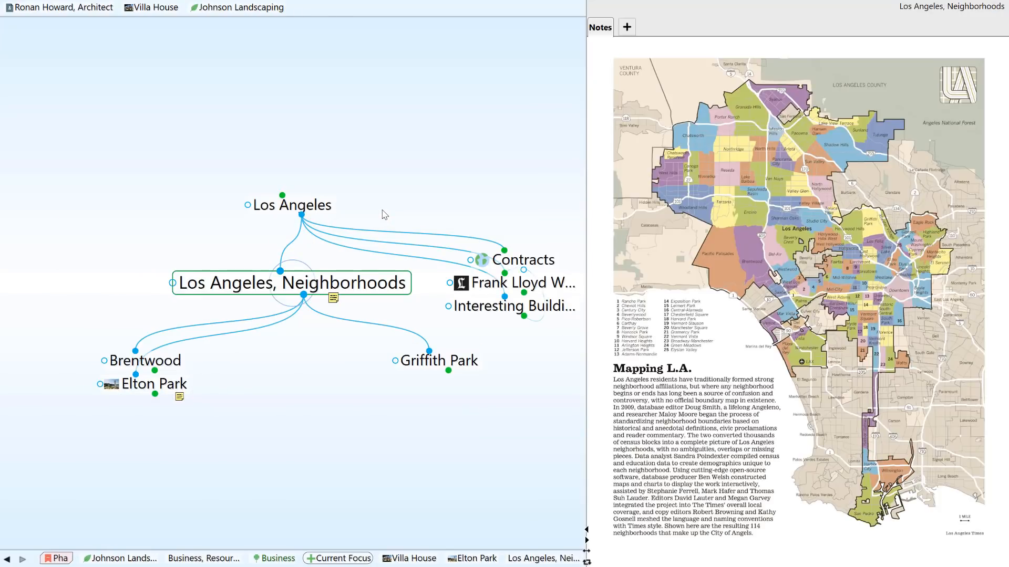
mouse_move(274, 36)
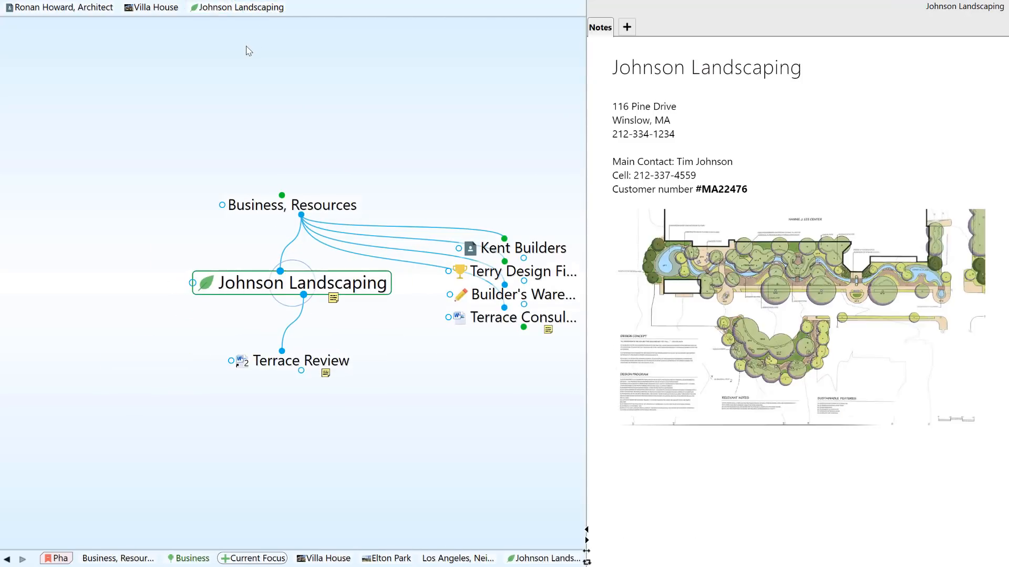
mouse_move(88, 18)
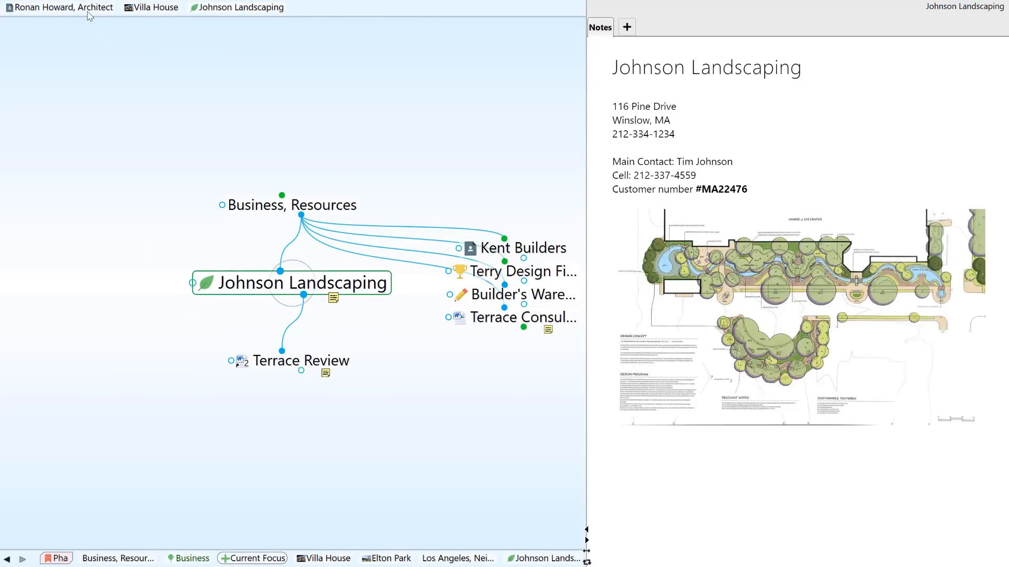